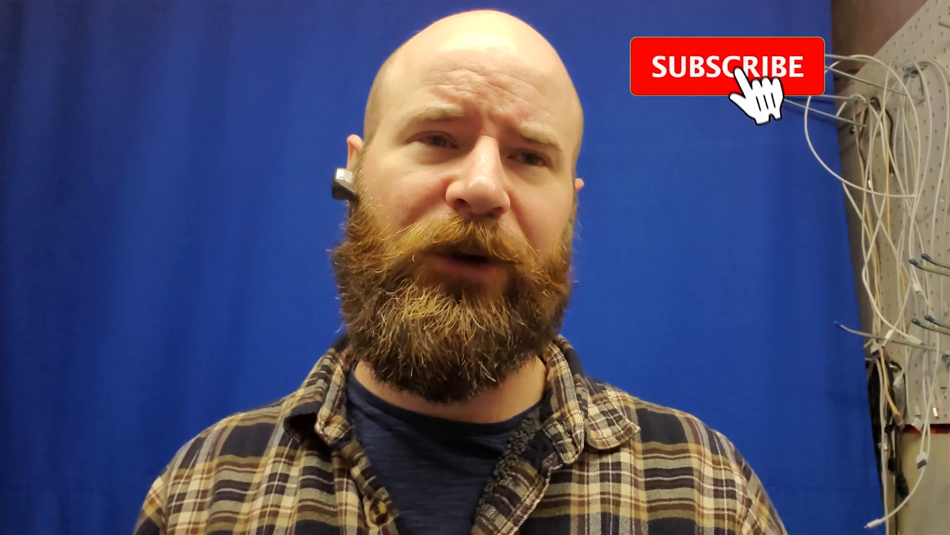
click(725, 67)
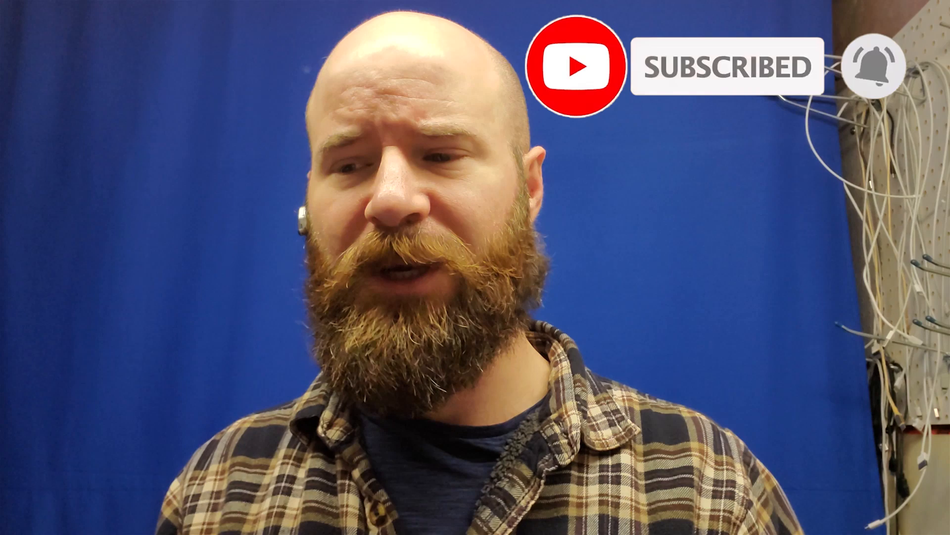